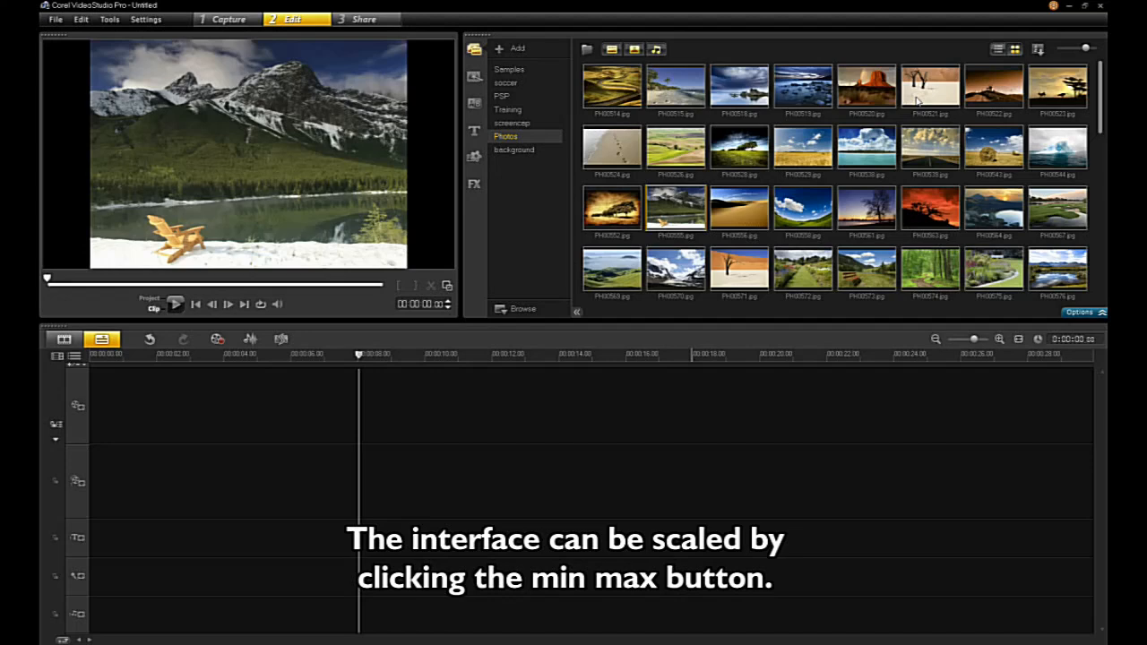
Toggle the VideoStudio window to its other size from the title bar control
{"action": "left_click", "coordinate": [1080, 7]}
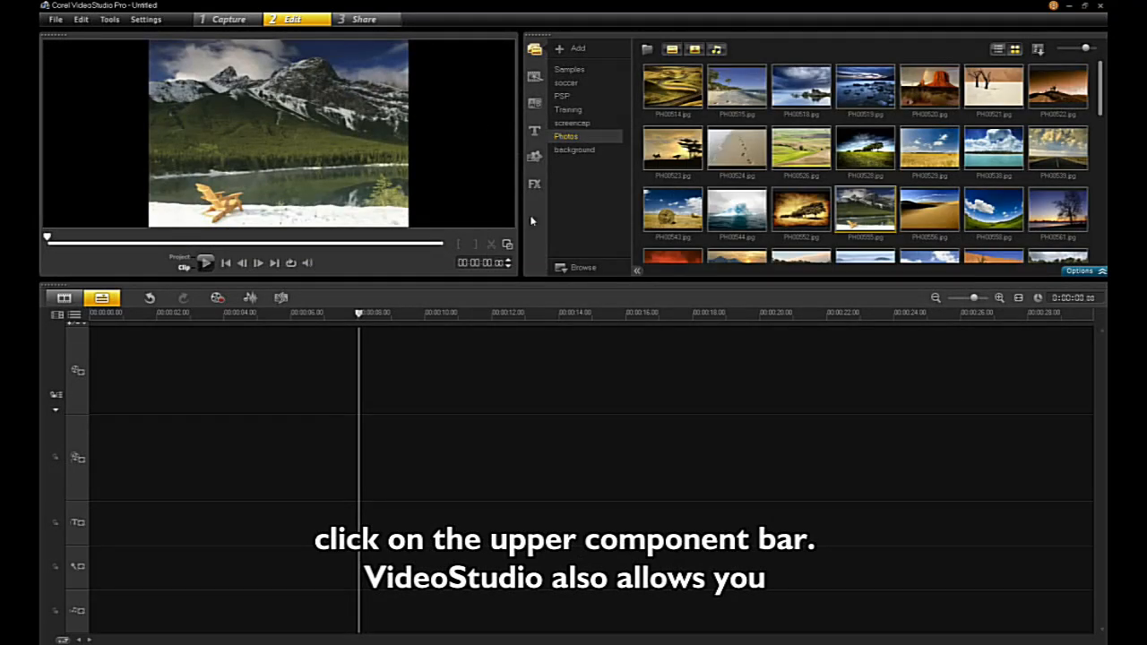
{"action": "mouse_move", "coordinate": [488, 373]}
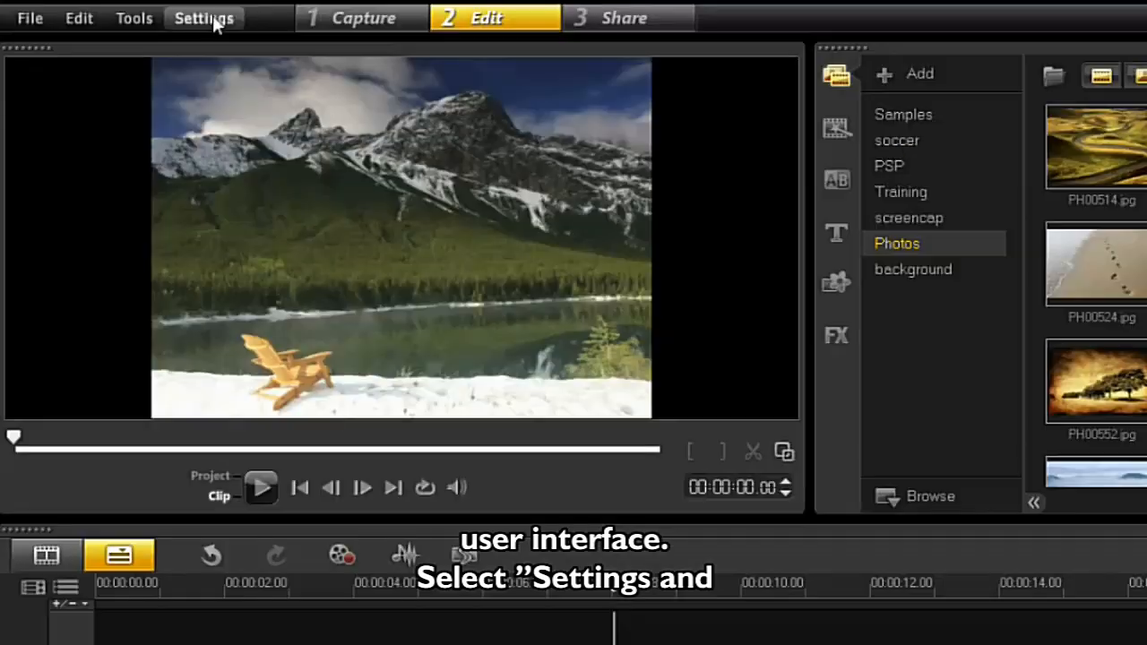
Bring up the Settings options that include Layout Settings
{"action": "left_click", "coordinate": [204, 18]}
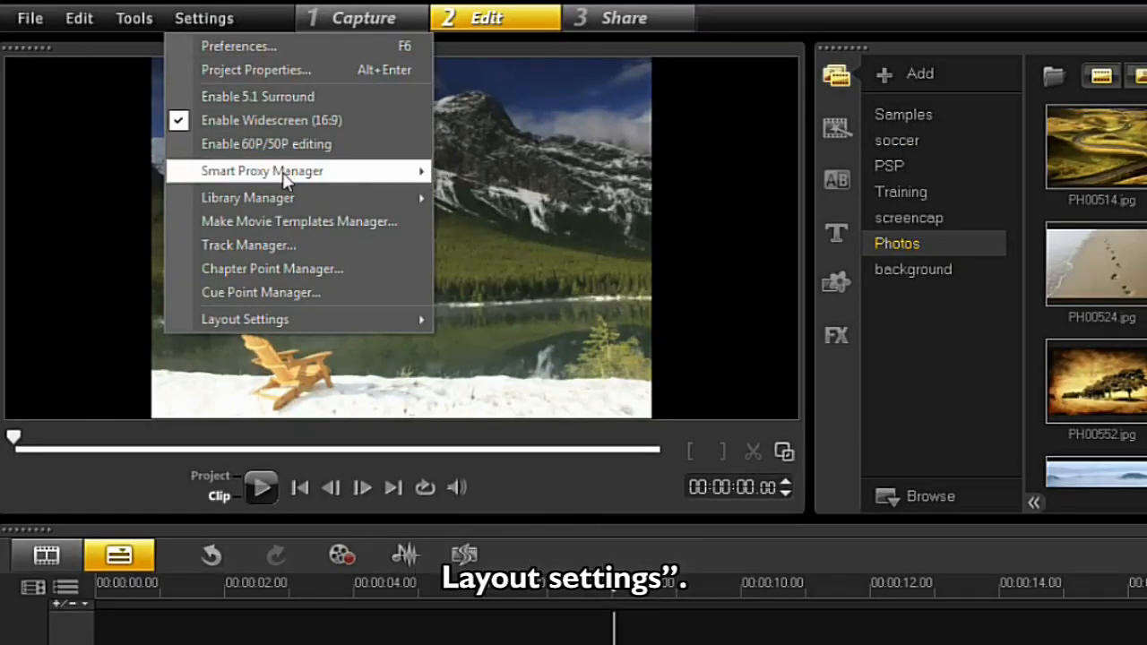
{"action": "mouse_move", "coordinate": [269, 319]}
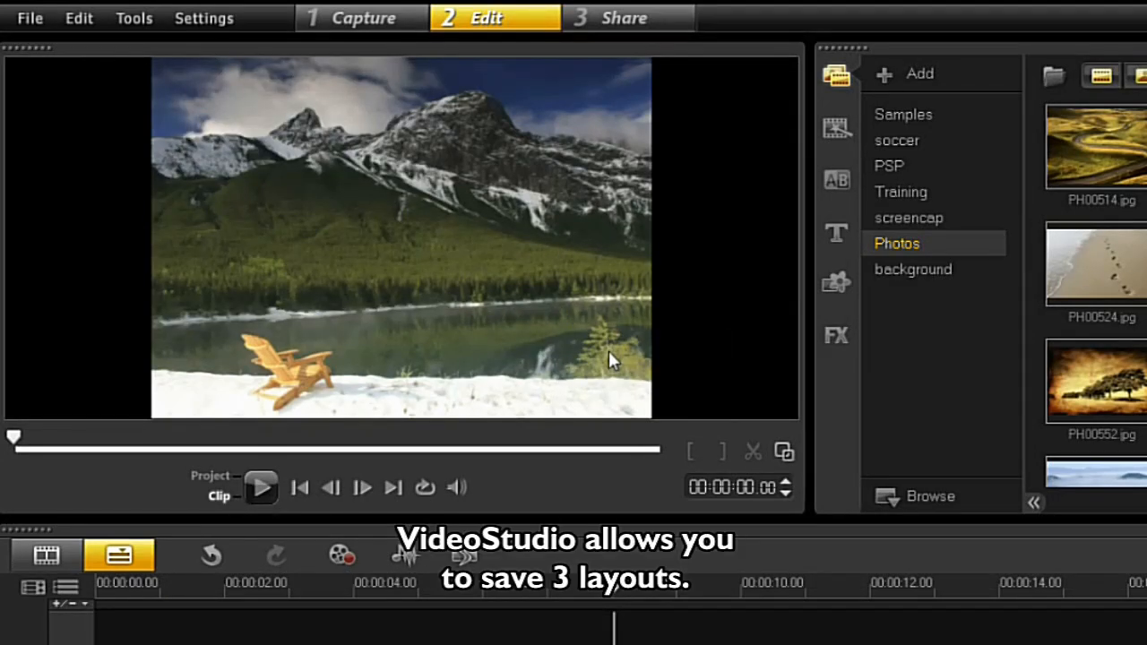
Bring up the Settings options again to reach the three saved layout choices
{"action": "left_click", "coordinate": [204, 18]}
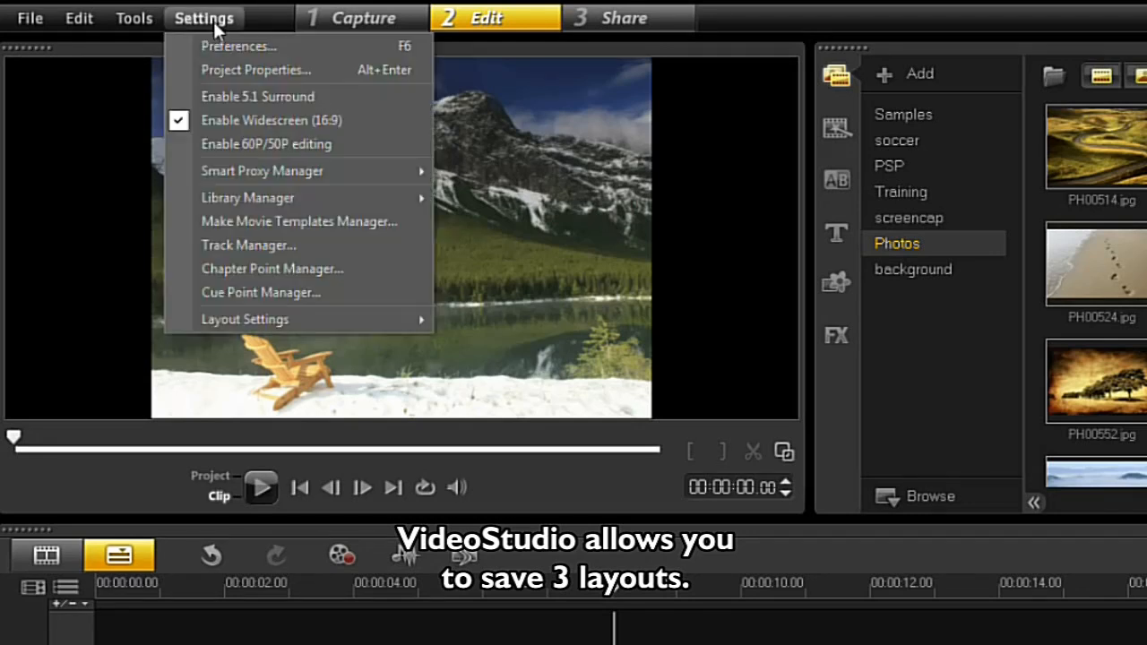